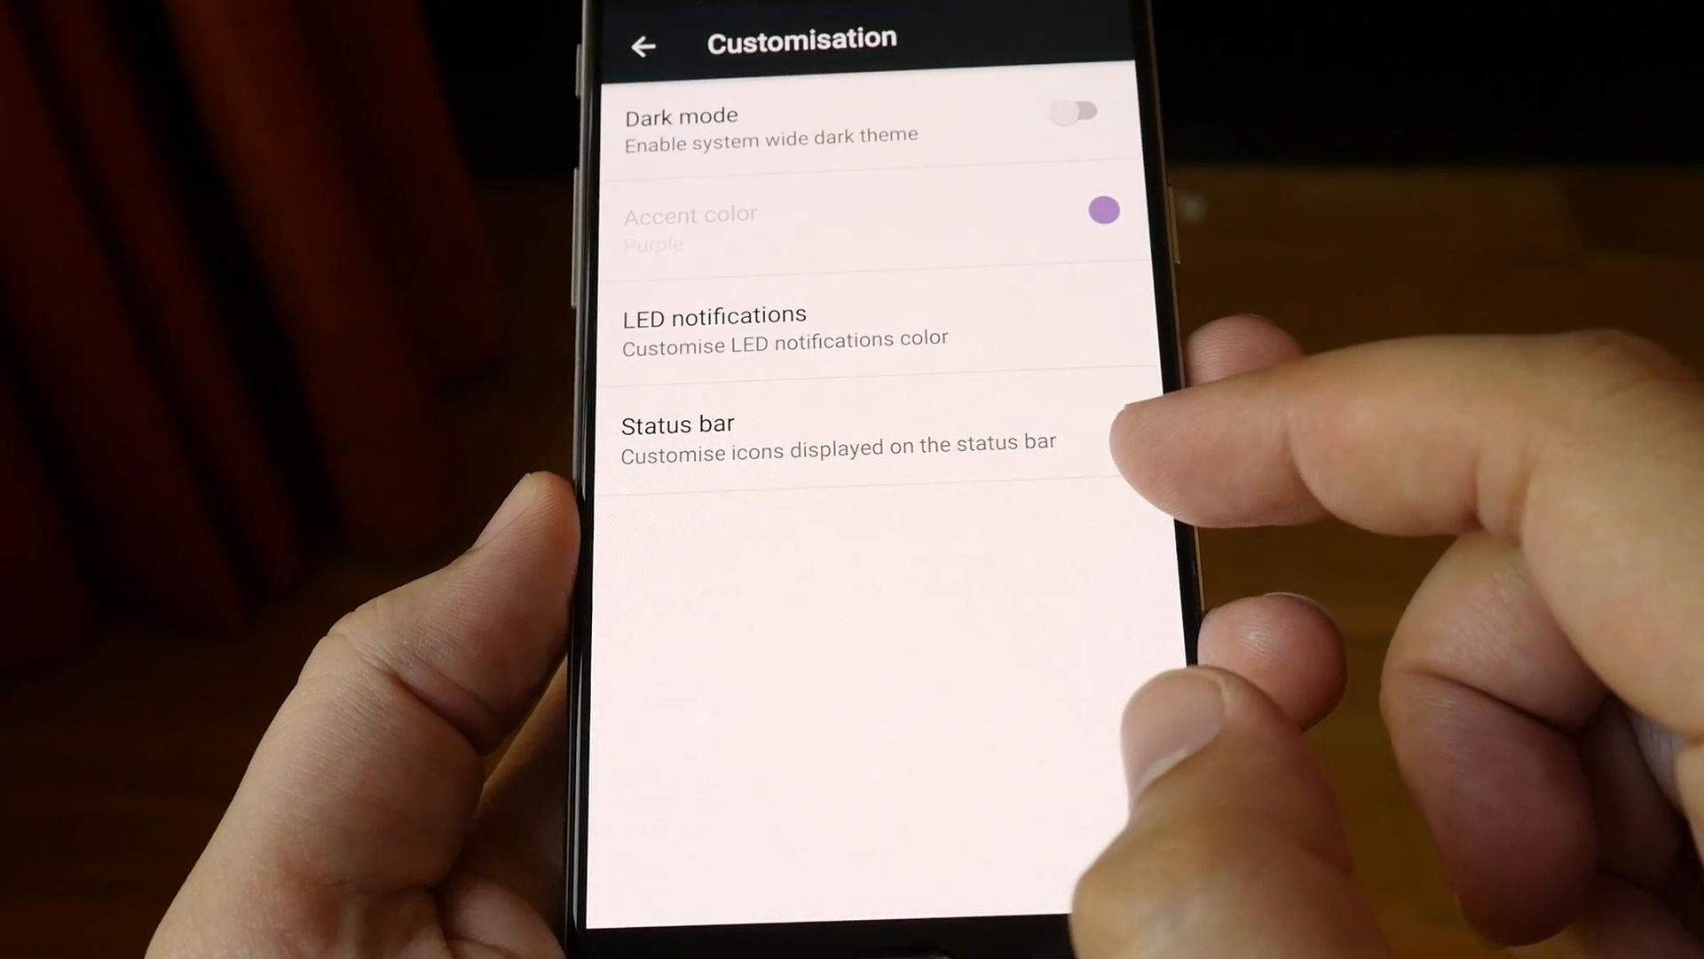
Return to the main Settings list and reach the Personal section with Customisation
left_click(1076, 110)
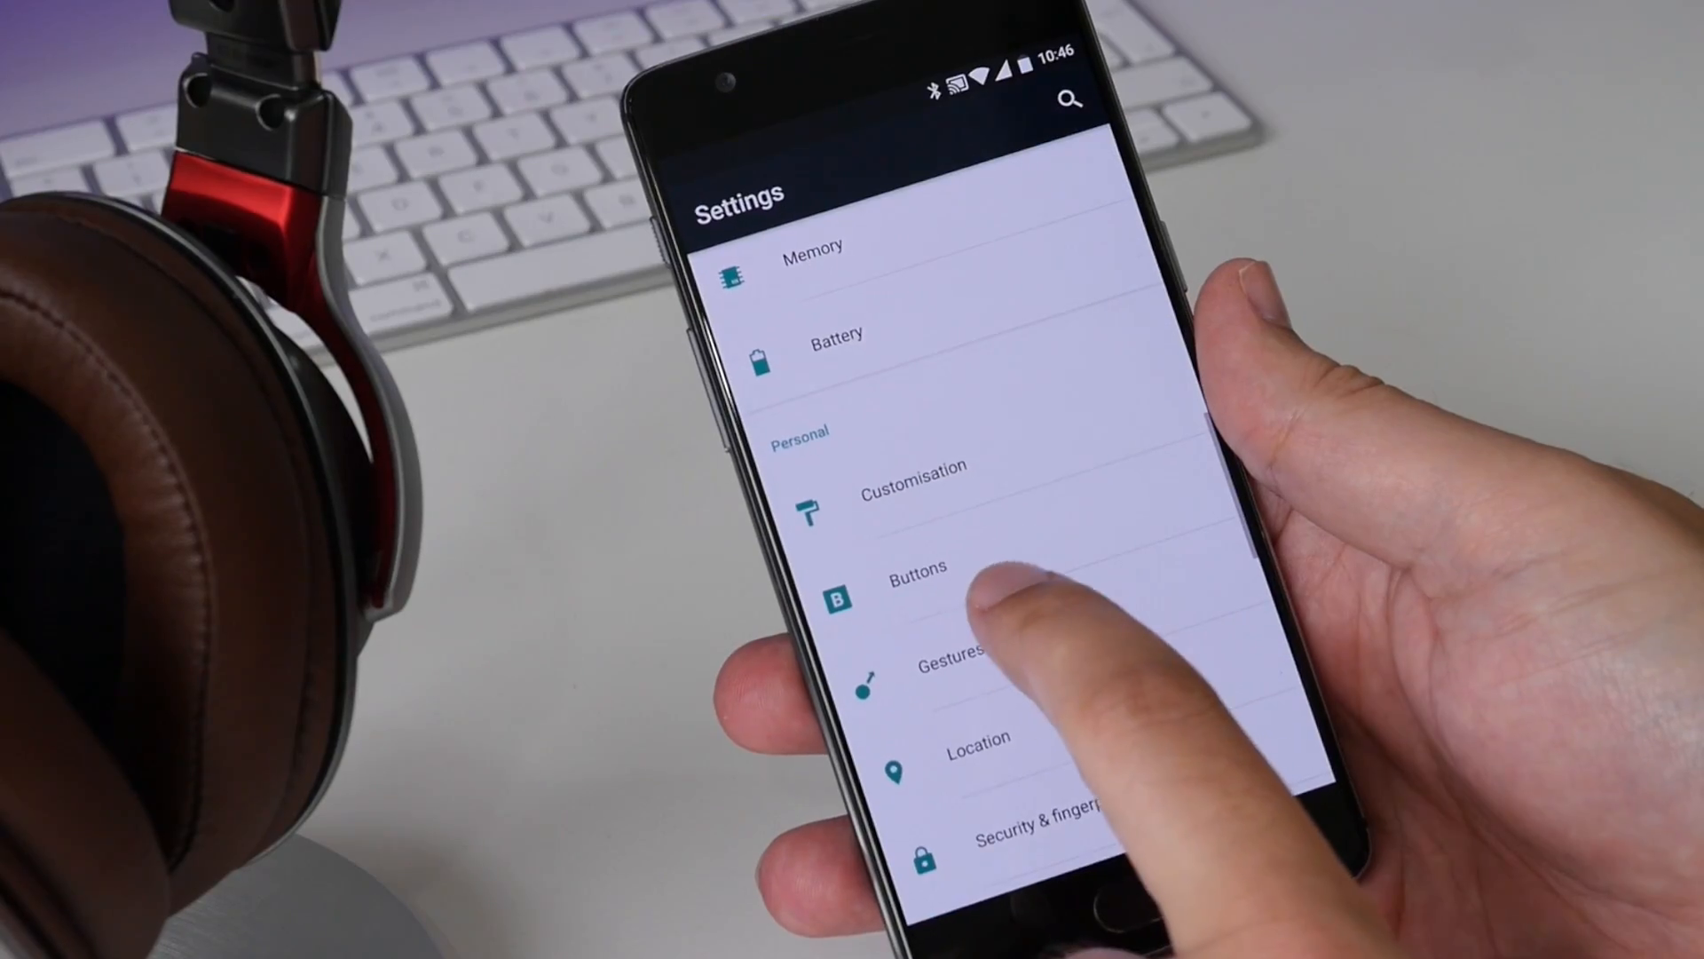
left_click(916, 567)
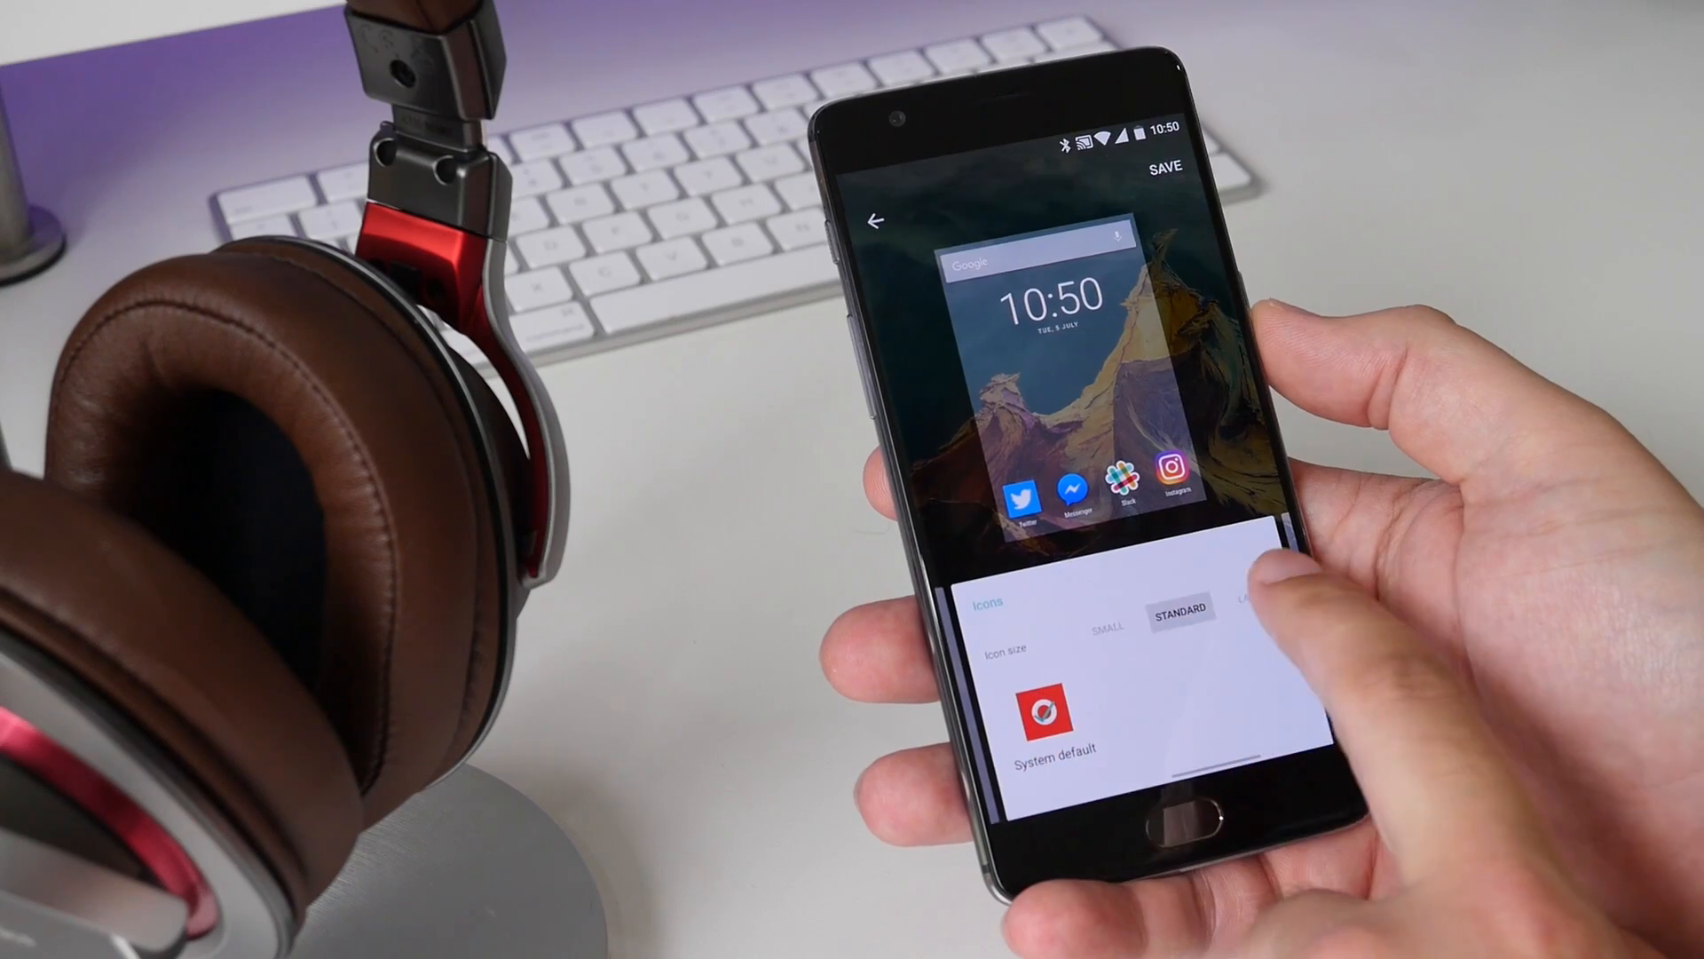
Show the Icons section with Standard icon size and System default icon pack
left_click(1106, 607)
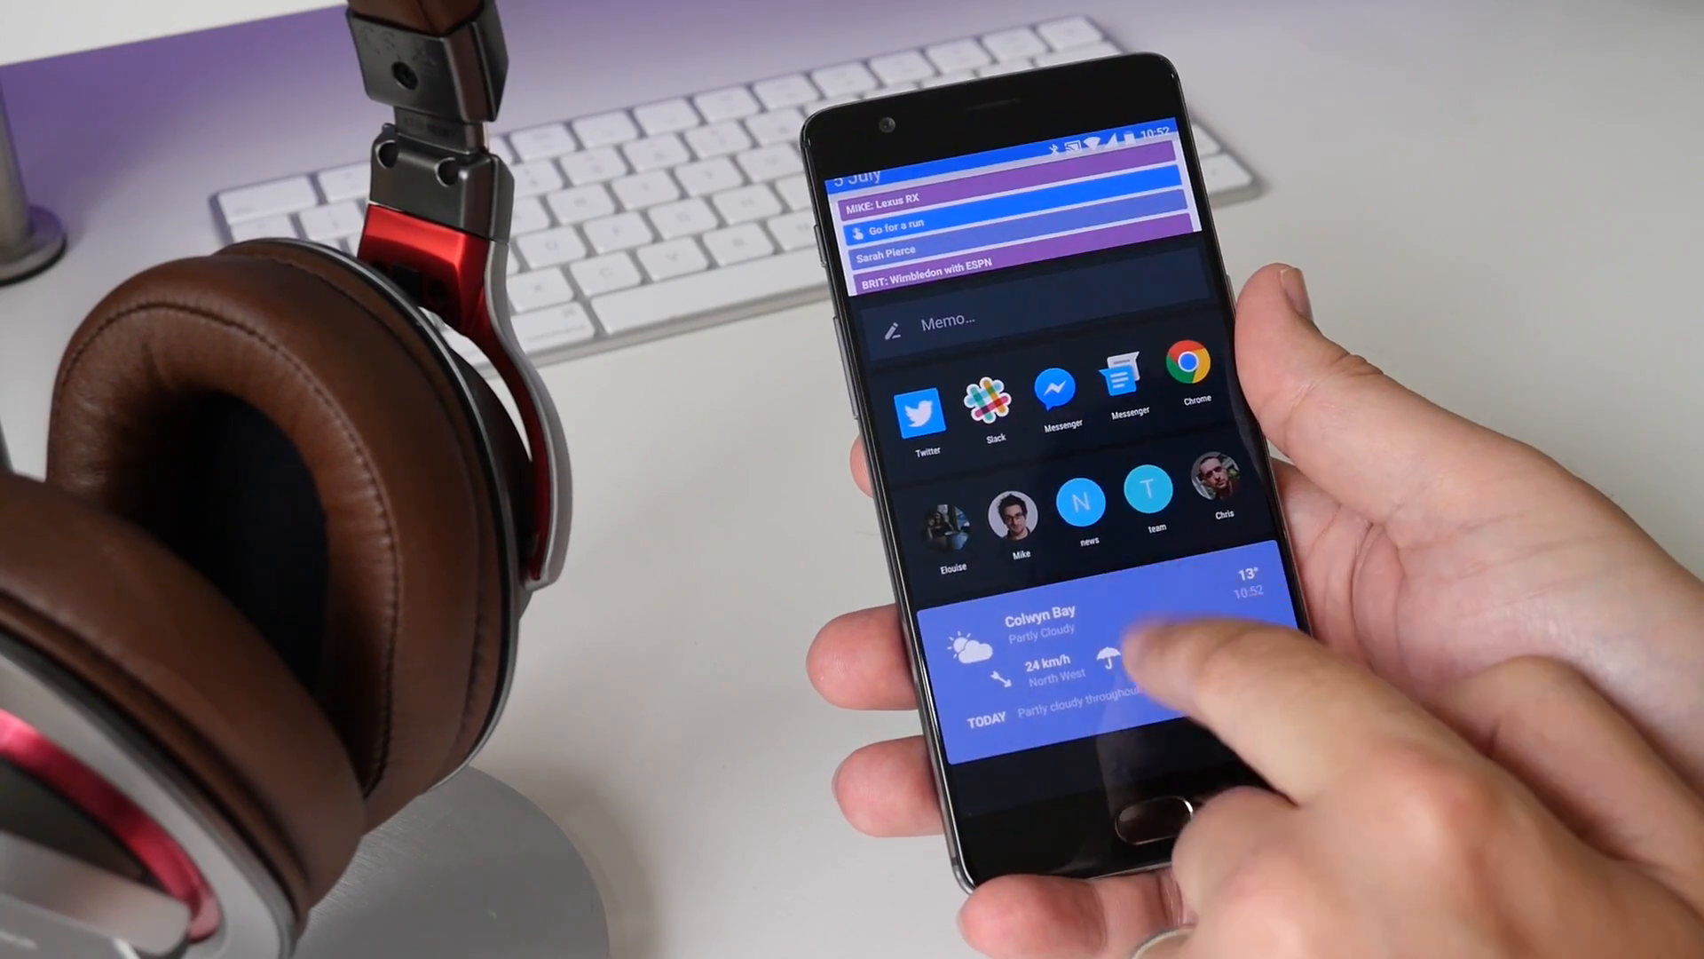
Scroll through the Shelf's memo, favourite apps, contacts and weather cards
scroll("down", 3)
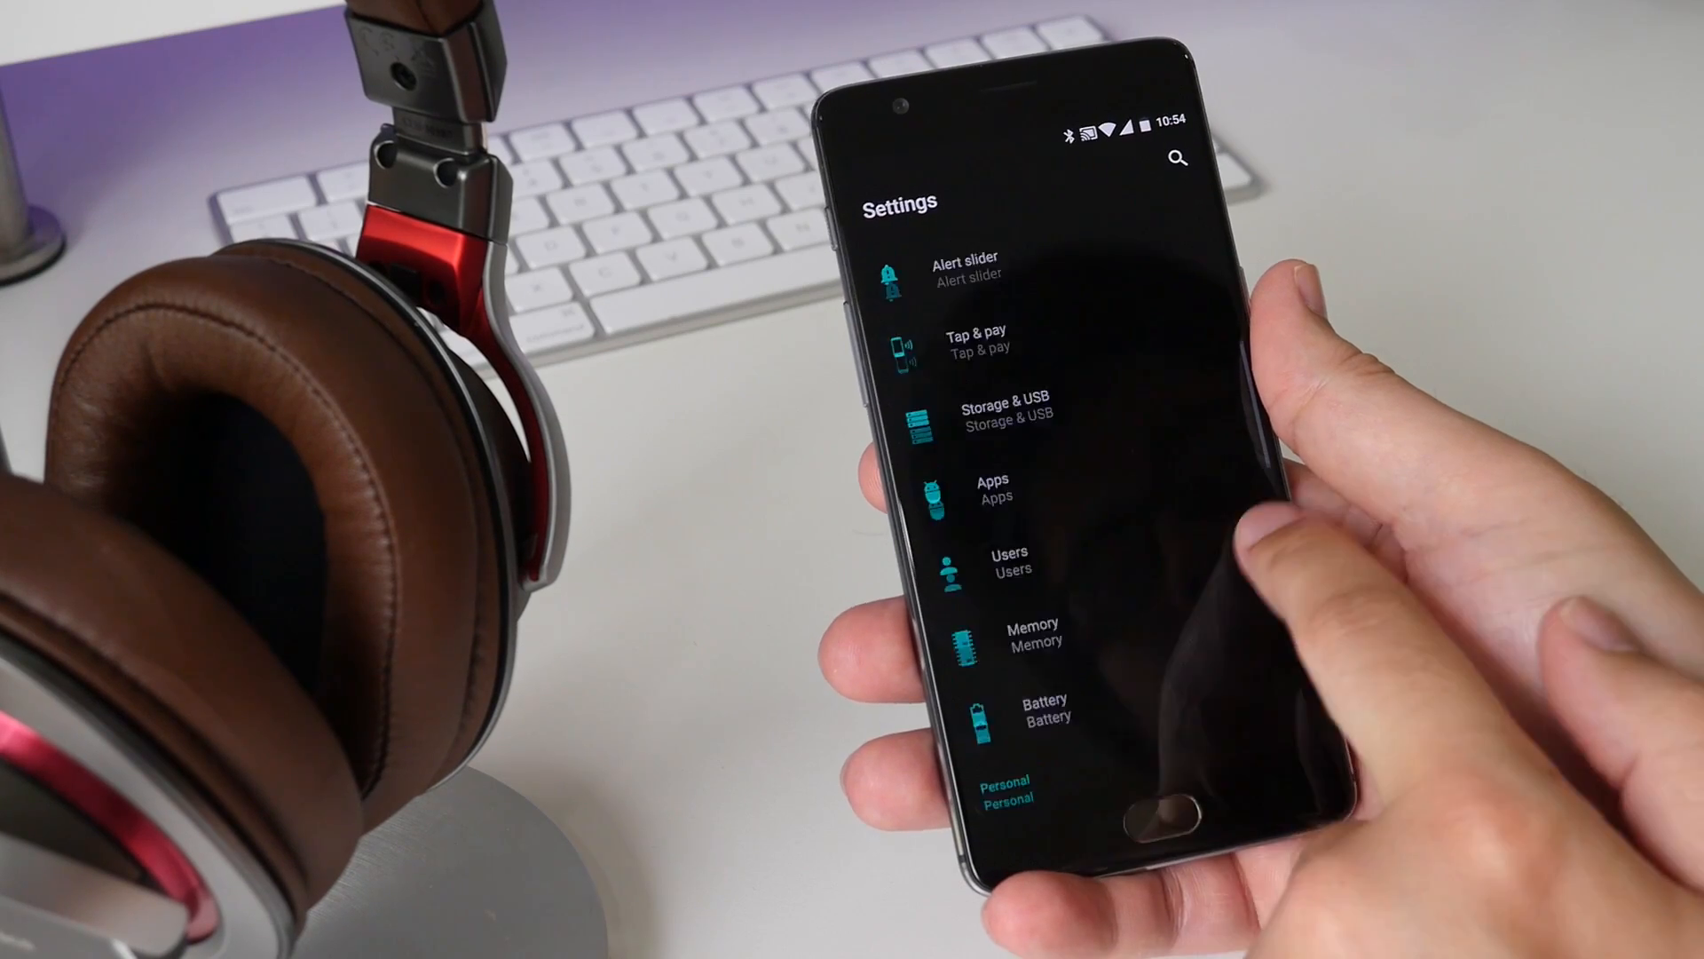
Reach the Personal section and enter Gestures, where Double tap to wake is checked
scroll("down", 3)
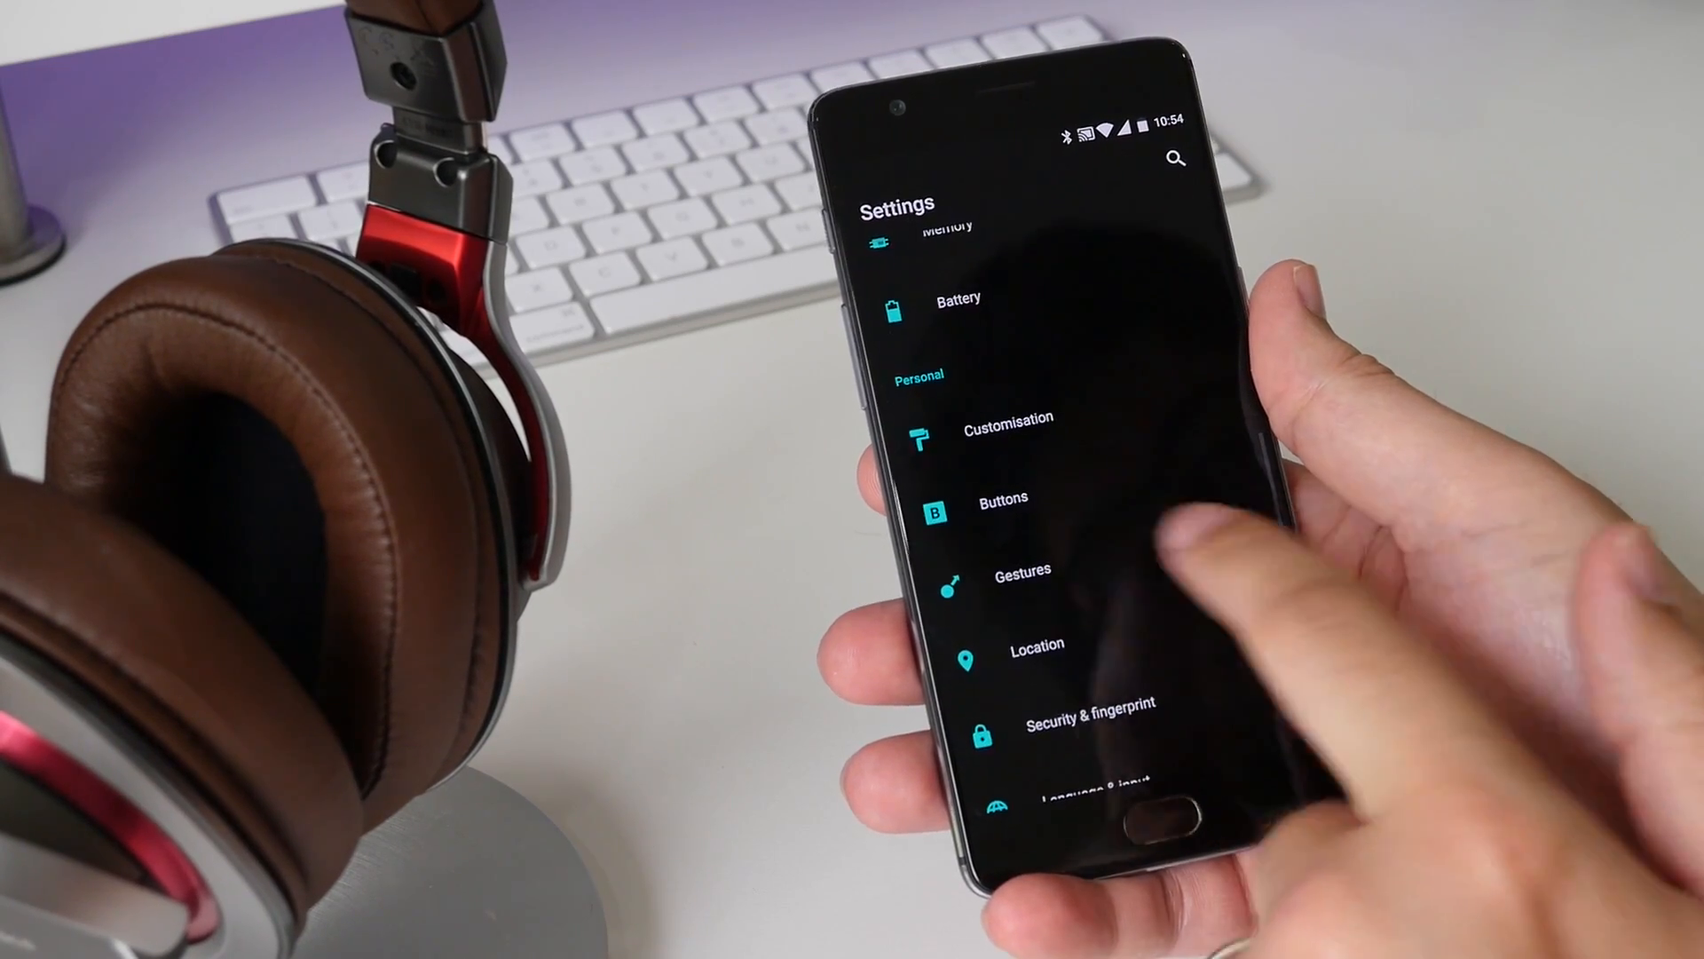
left_click(1023, 574)
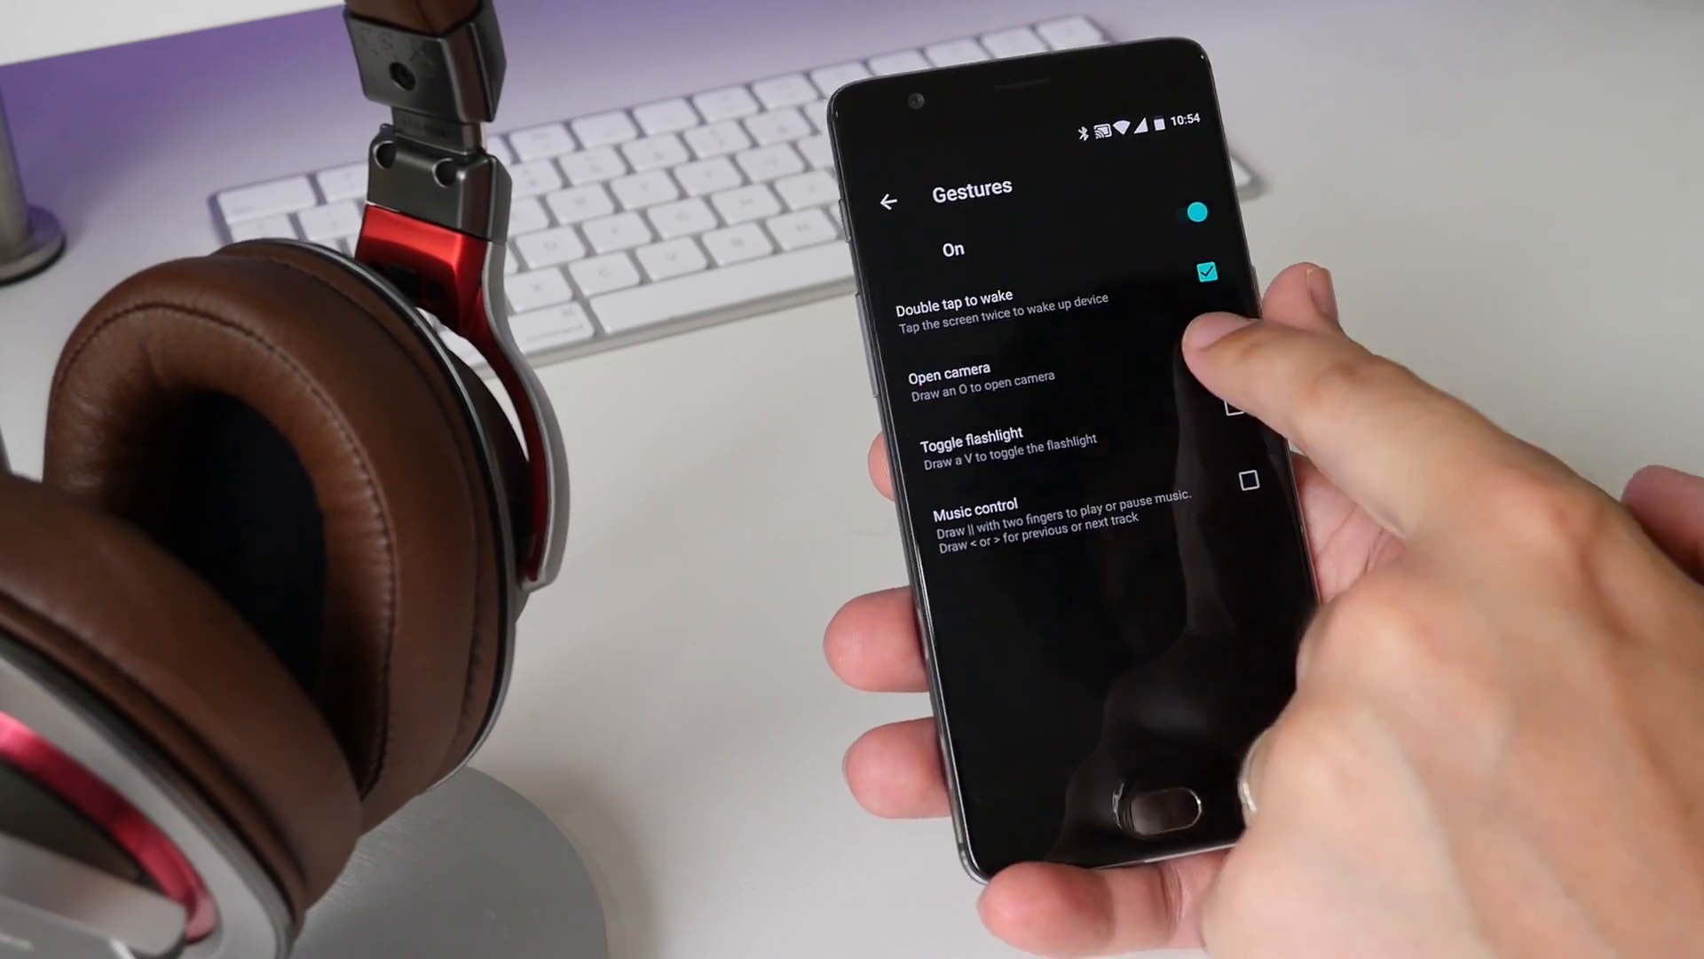